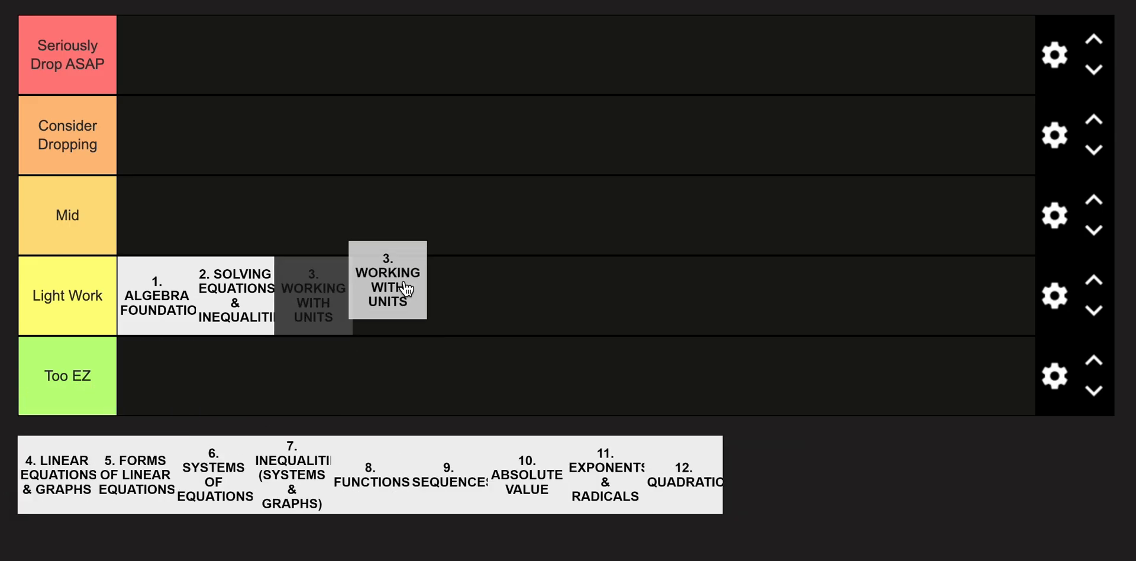
Place Working With Units and Linear Equations & Graphs (units 3–4) in Light Work
{"action": "left_click_drag", "start_coordinate": [387, 281], "coordinate": [312, 296]}
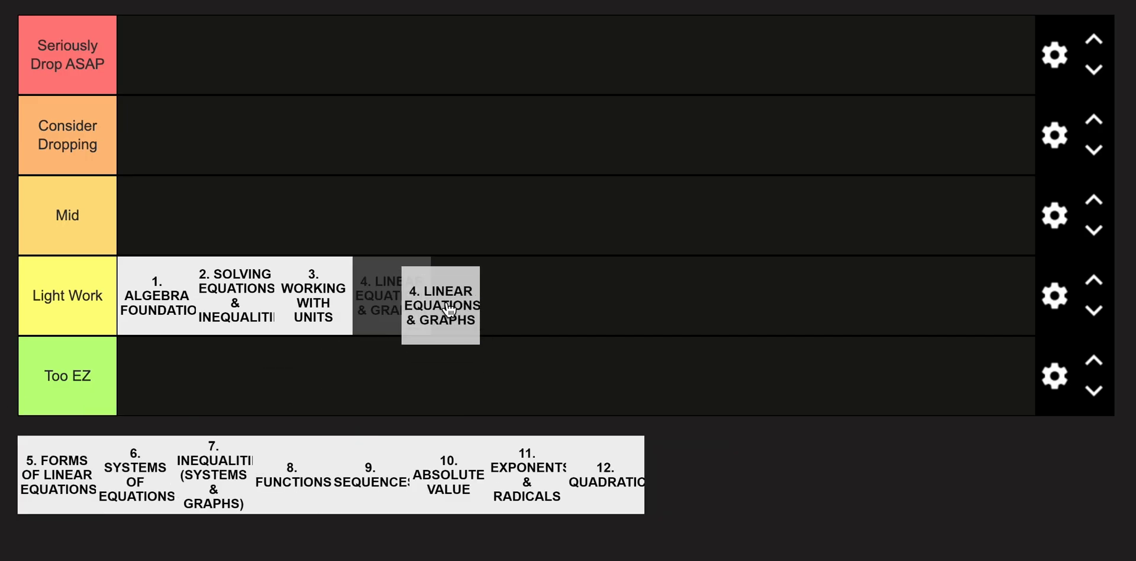
{"action": "left_click_drag", "start_coordinate": [441, 302], "coordinate": [389, 295]}
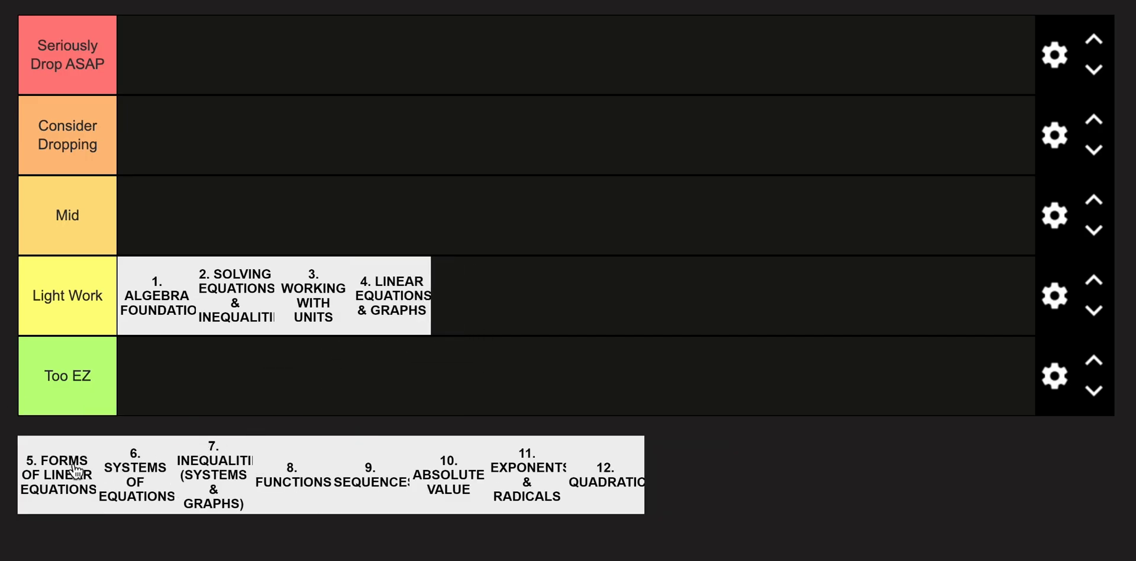
Place Forms of Linear Equations and Systems of Equations (units 5–6) in Mid
{"action": "left_click_drag", "start_coordinate": [57, 474], "coordinate": [152, 215]}
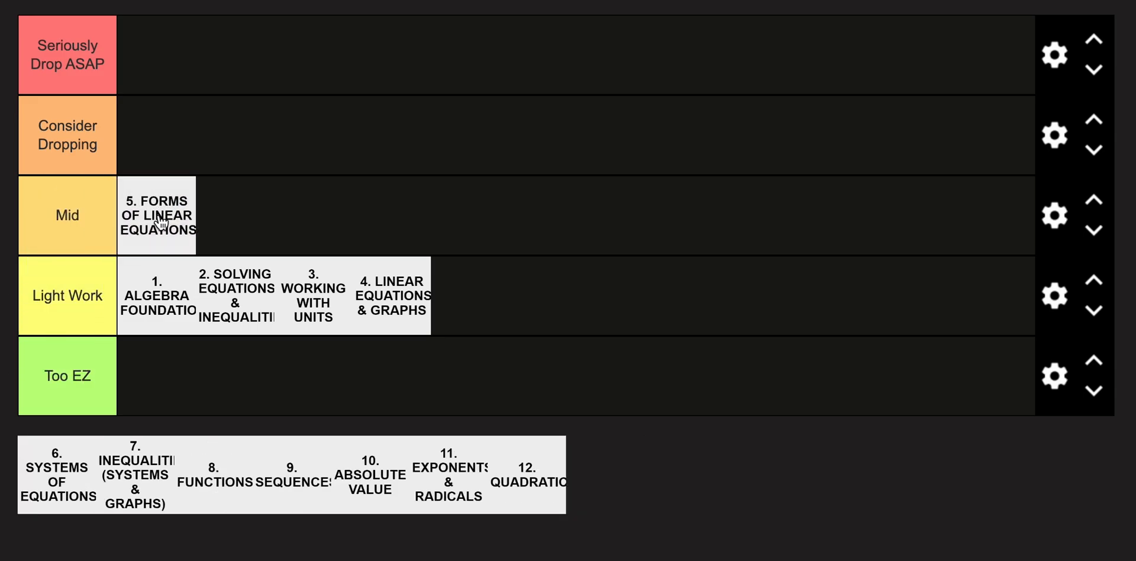
{"action": "left_click_drag", "start_coordinate": [56, 474], "coordinate": [199, 171]}
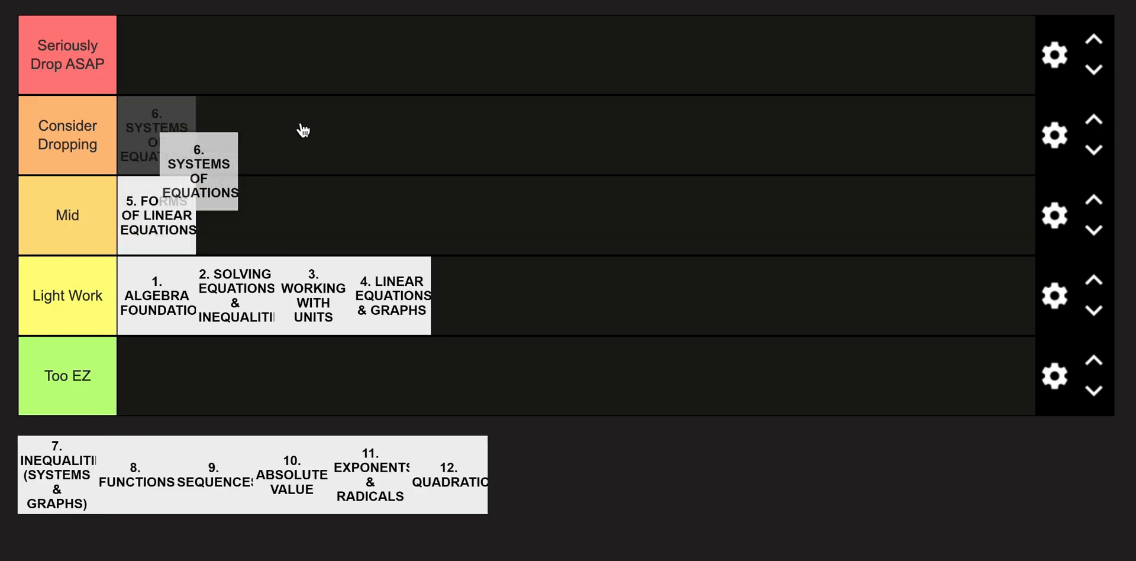
{"action": "left_click_drag", "start_coordinate": [199, 172], "coordinate": [236, 216]}
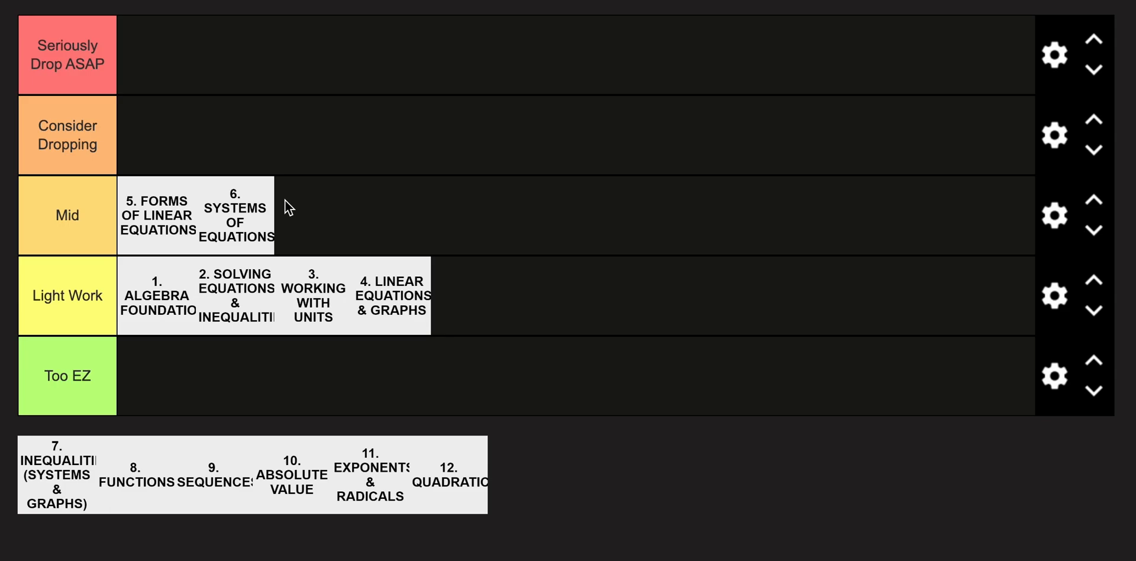
{"action": "mouse_move", "coordinate": [61, 486]}
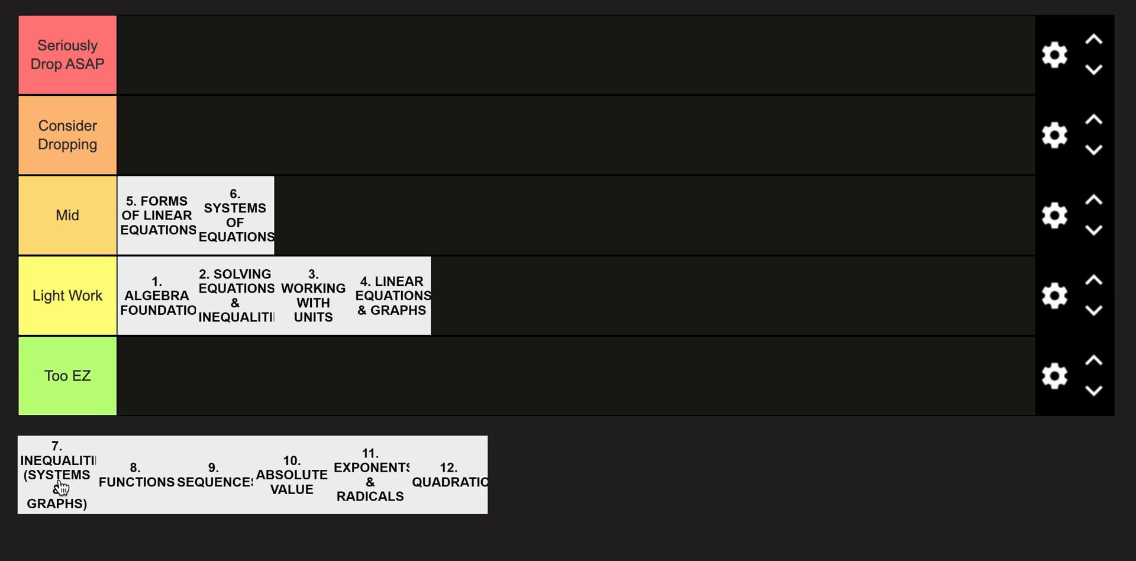
Place unit 7 in the Mid tier after units 5 and 6
{"action": "left_click_drag", "start_coordinate": [57, 474], "coordinate": [176, 386]}
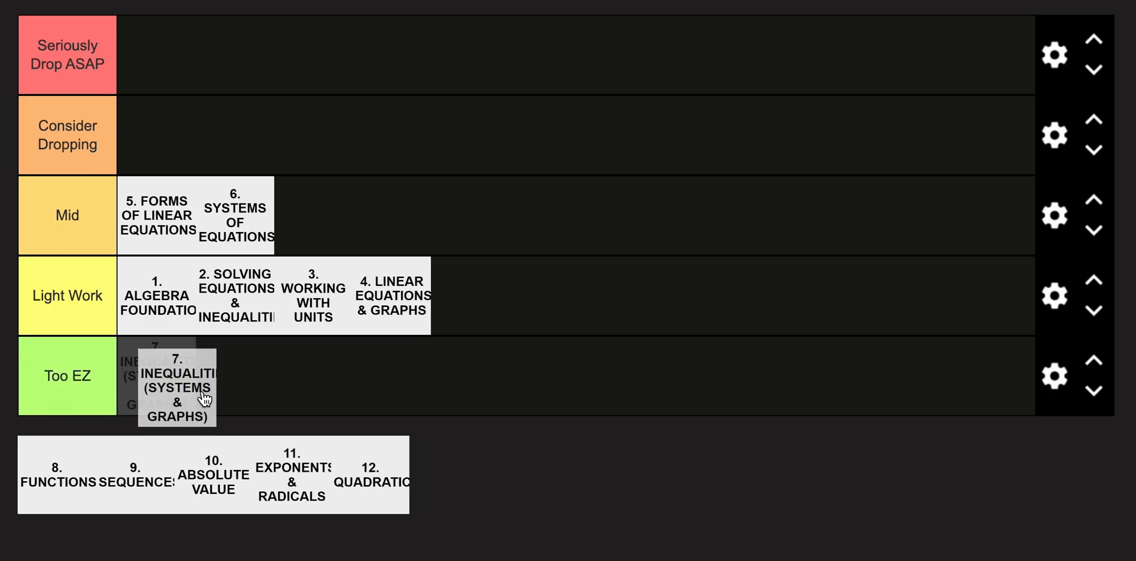
{"action": "left_click_drag", "start_coordinate": [176, 386], "coordinate": [347, 215]}
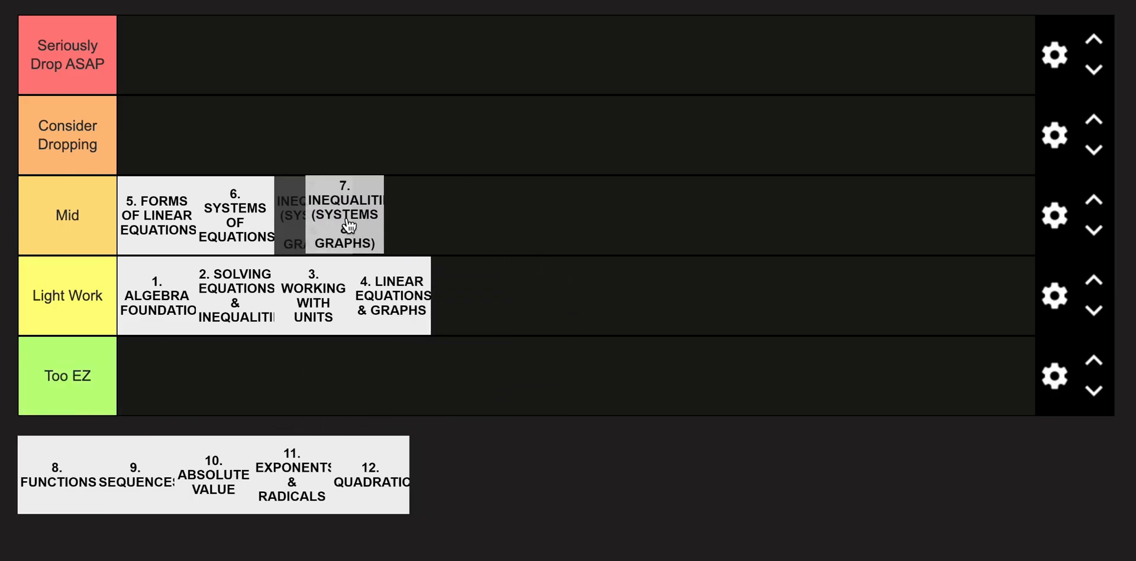
{"action": "left_click_drag", "start_coordinate": [344, 214], "coordinate": [314, 214]}
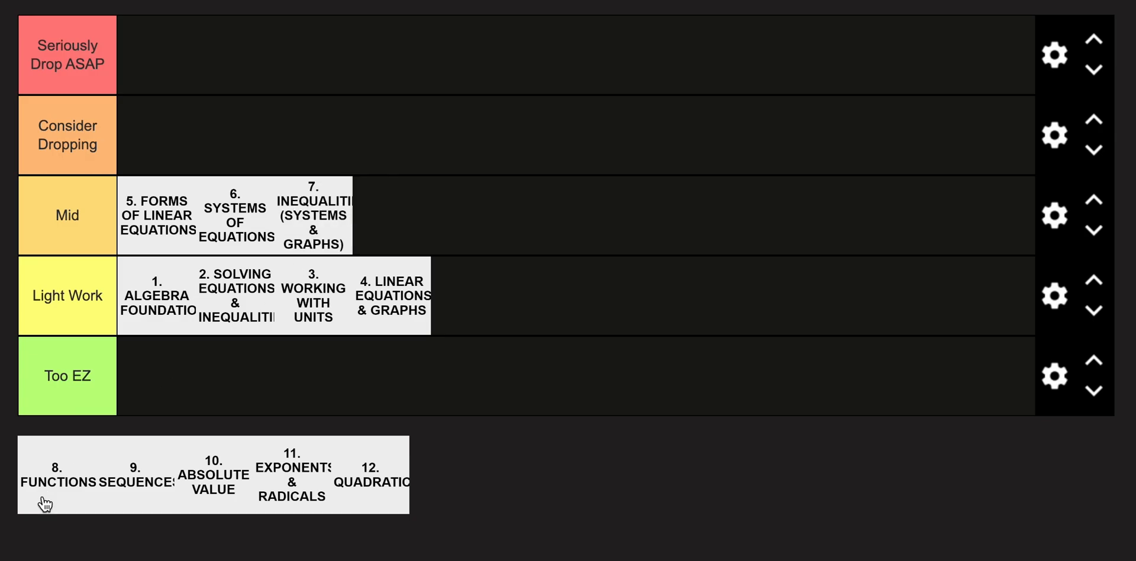
Place Functions and Absolute Value (units 8–10) at the end of Mid
{"action": "left_click_drag", "start_coordinate": [58, 475], "coordinate": [467, 212]}
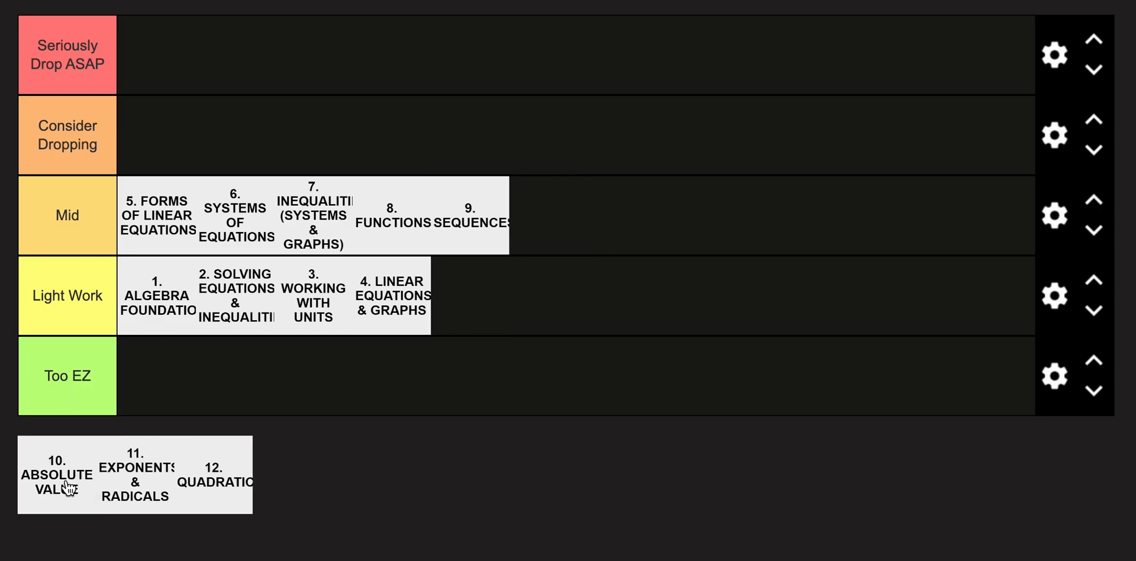
{"action": "left_click_drag", "start_coordinate": [57, 474], "coordinate": [599, 232]}
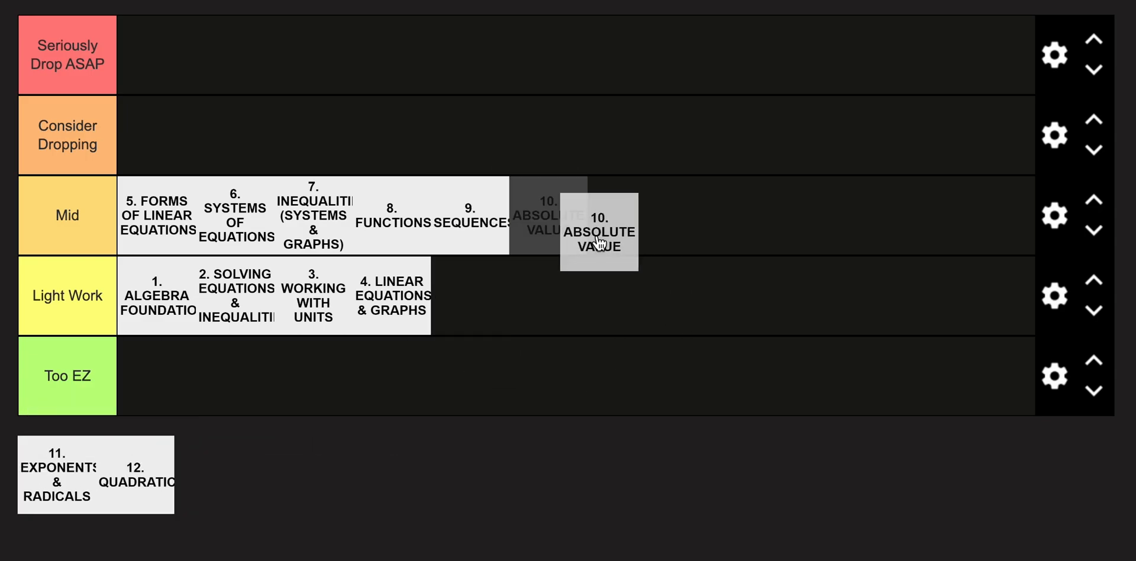
{"action": "left_click_drag", "start_coordinate": [599, 232], "coordinate": [548, 216]}
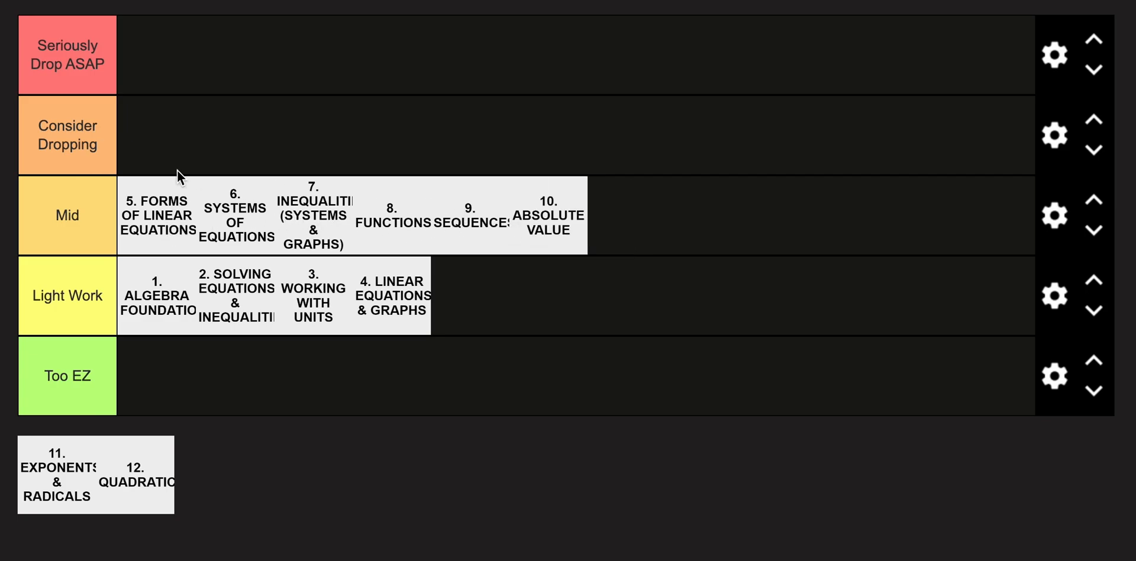
{"action": "mouse_move", "coordinate": [88, 432]}
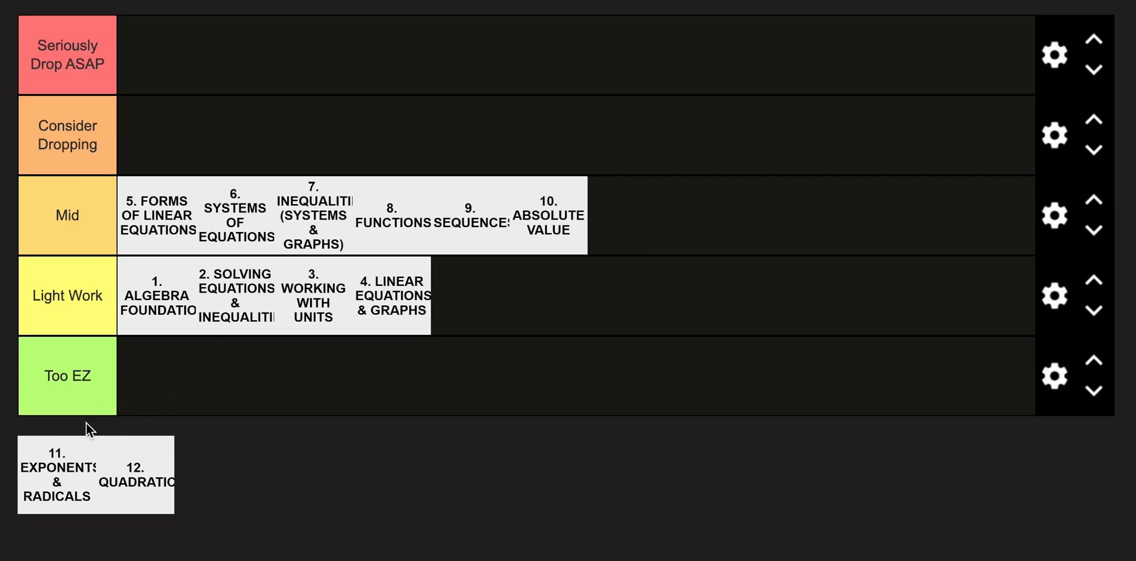
Place unit 11 at the end of Mid and unit 12 (Quadratics) in Consider Dropping
{"action": "left_click_drag", "start_coordinate": [57, 475], "coordinate": [99, 414]}
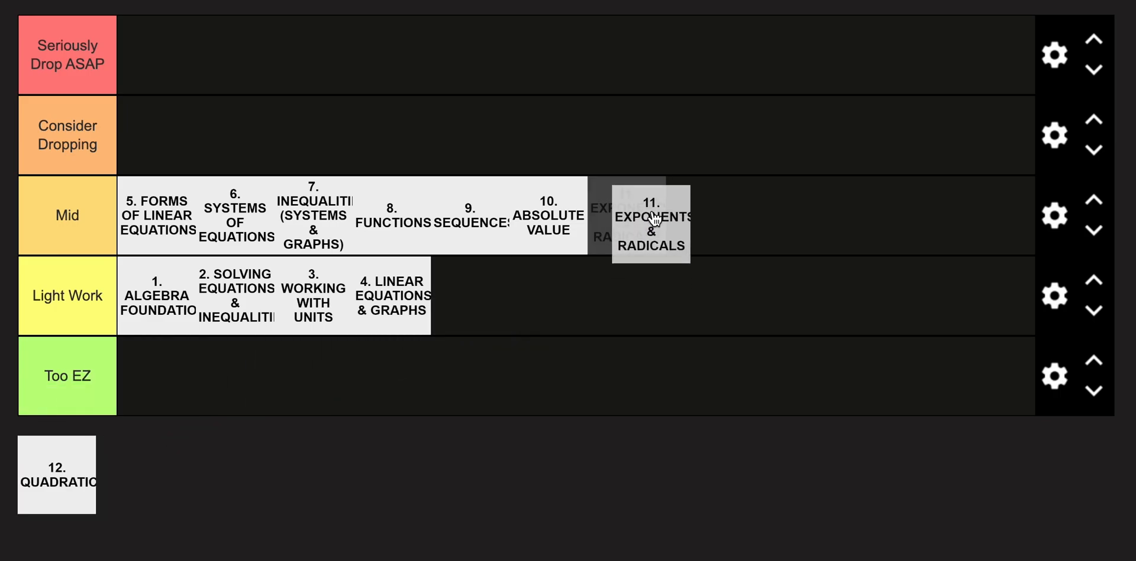
{"action": "left_click_drag", "start_coordinate": [651, 222], "coordinate": [627, 215]}
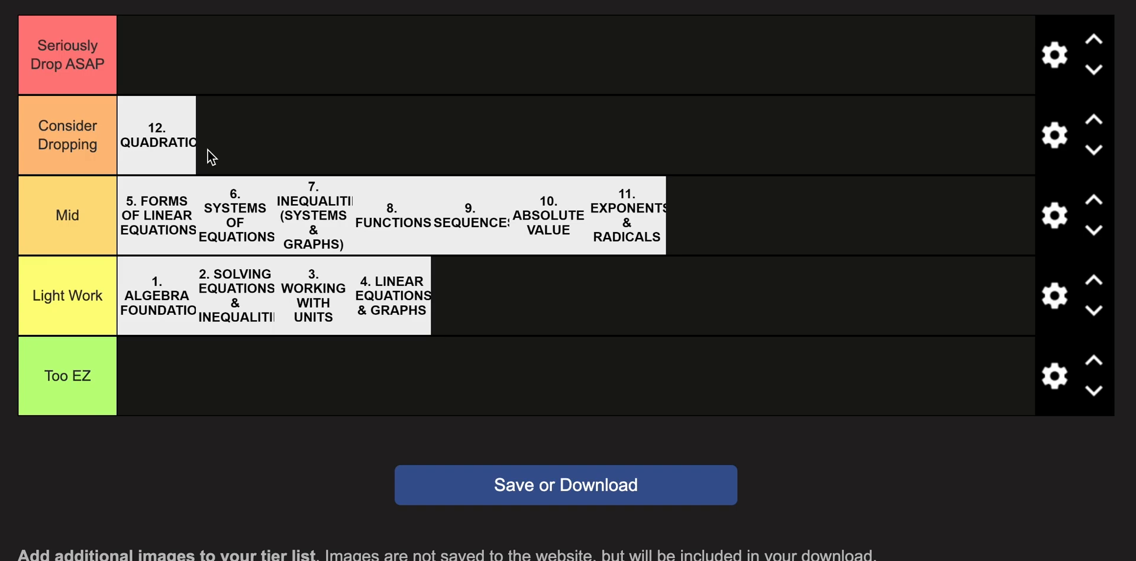
{"action": "mouse_move", "coordinate": [449, 175]}
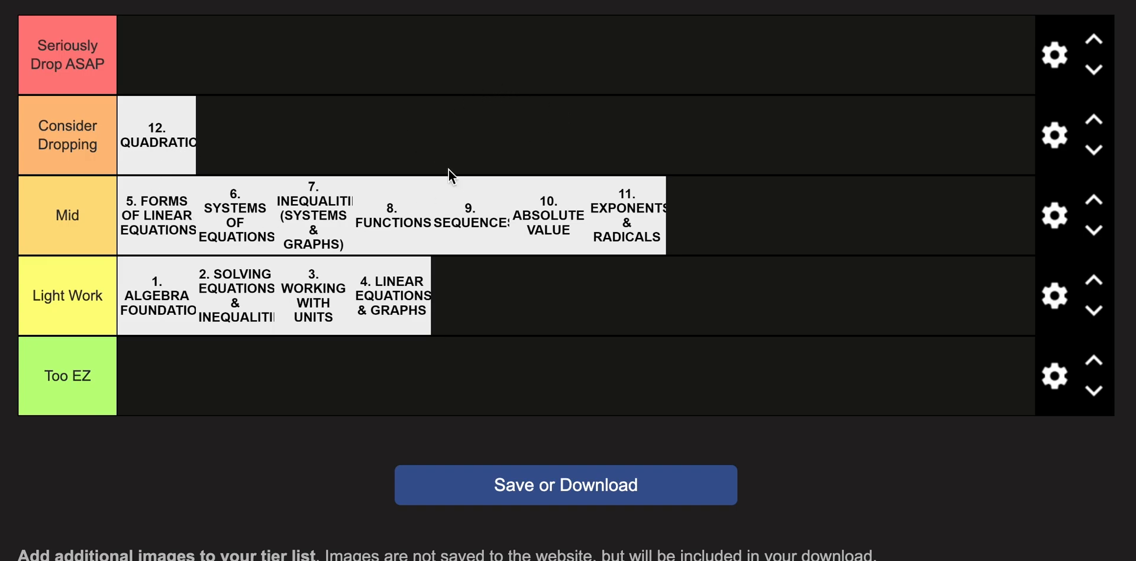
{"action": "mouse_move", "coordinate": [580, 251]}
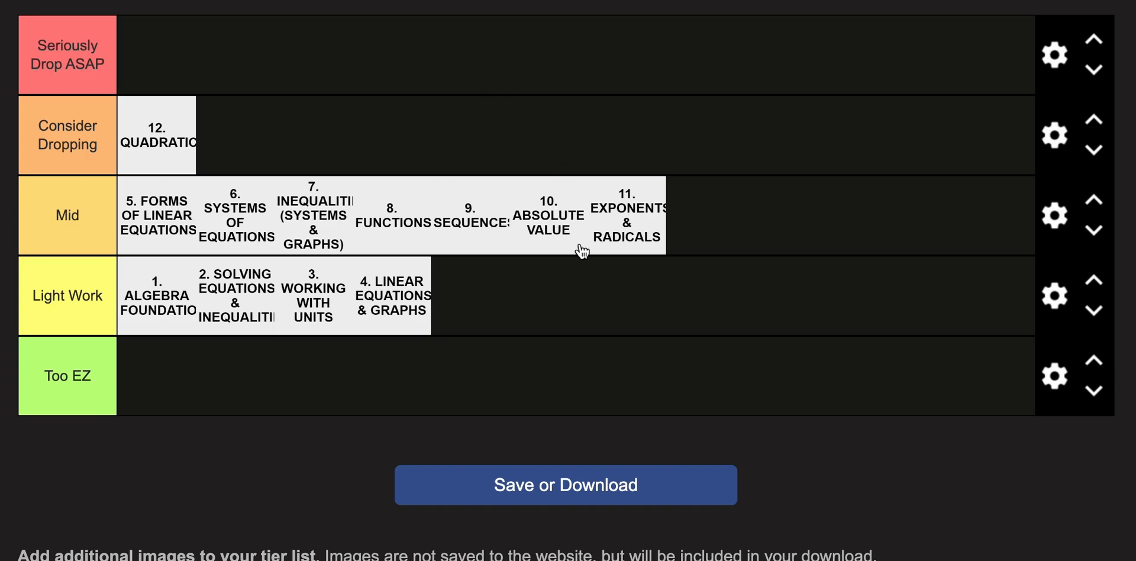
{"action": "mouse_move", "coordinate": [161, 92]}
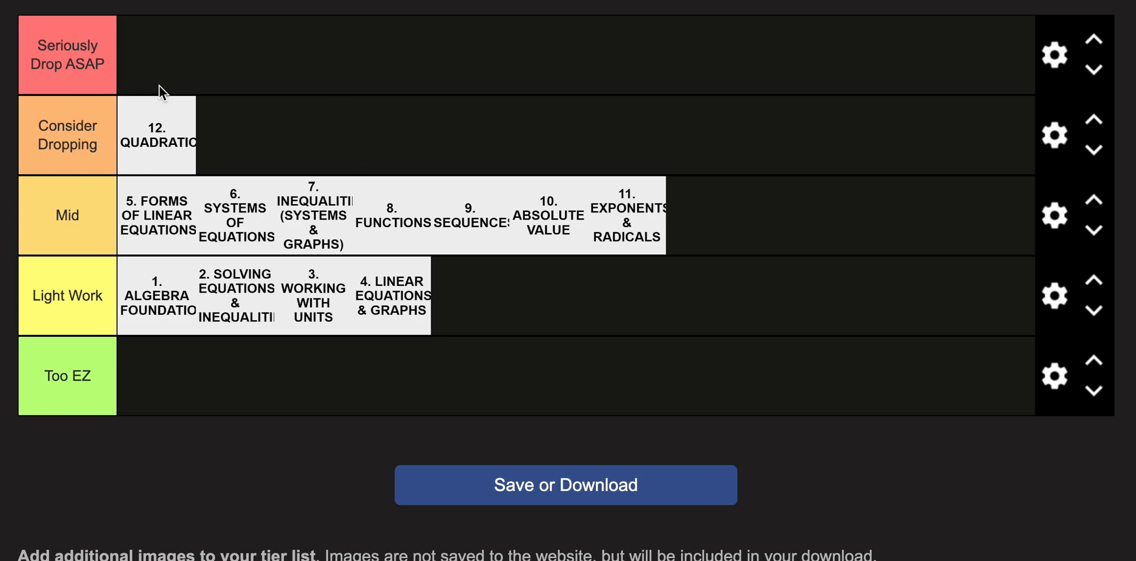
{"action": "mouse_move", "coordinate": [246, 135]}
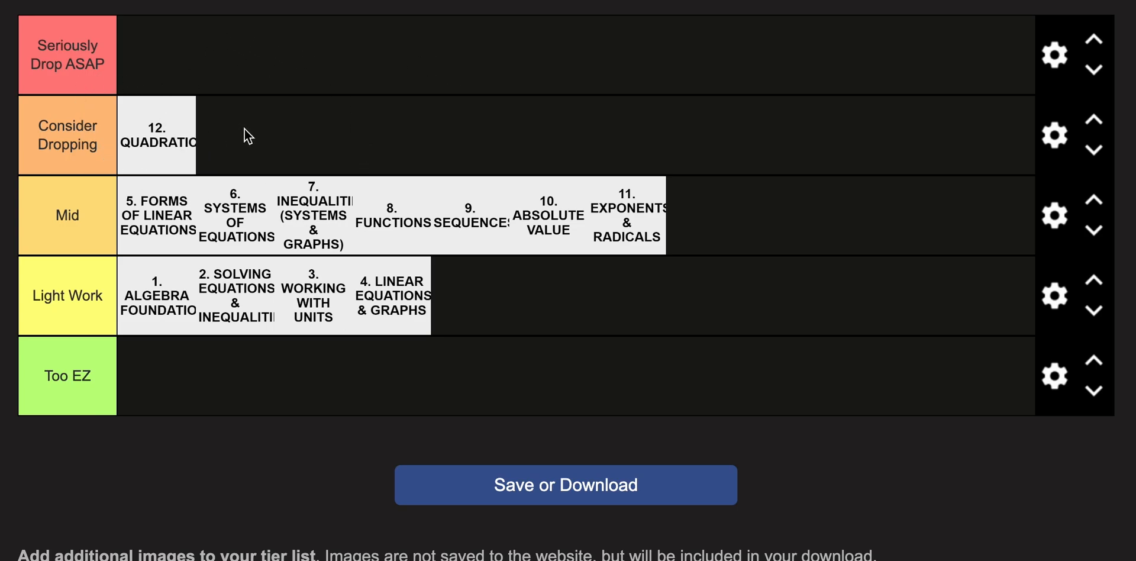